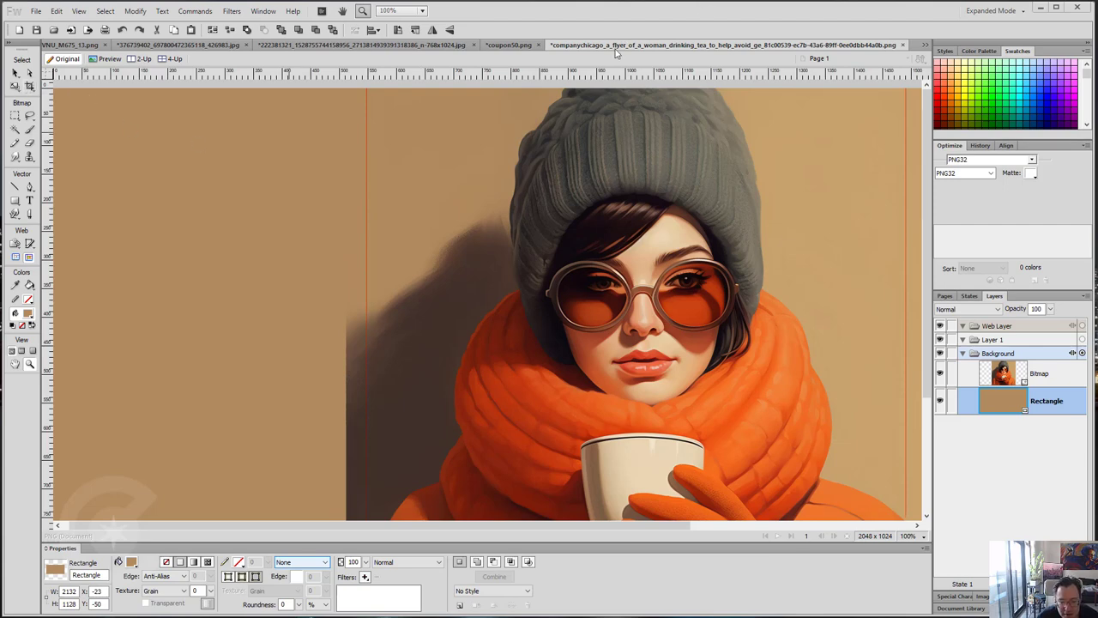
mouse_move(478, 225)
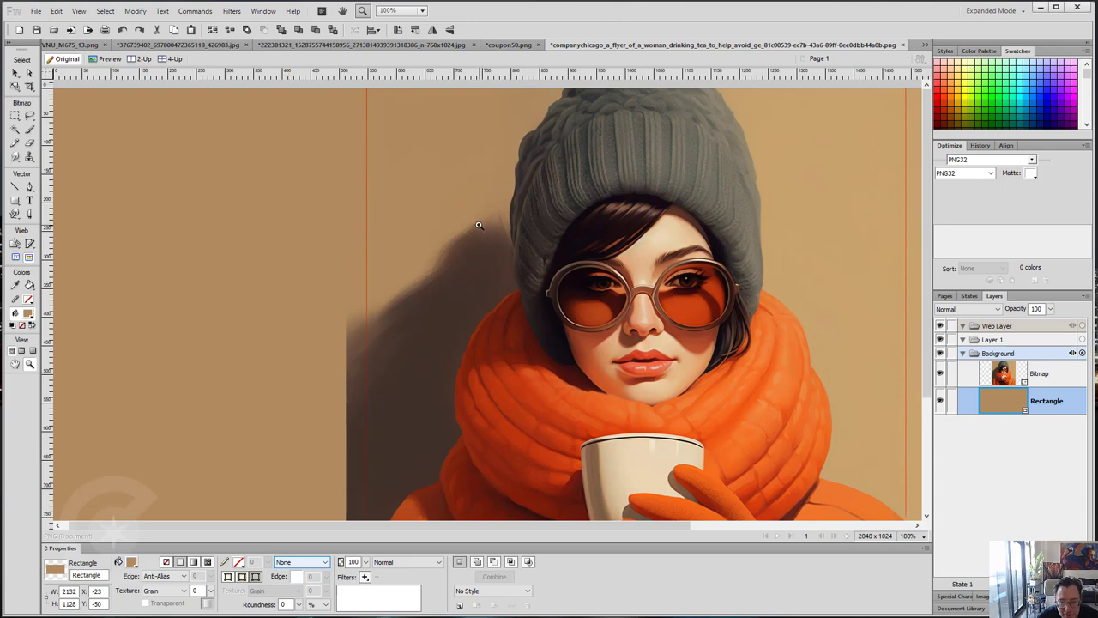
Open the postcard Artwork Specification article and scroll to its A5 artwork size section
scroll("down", 3)
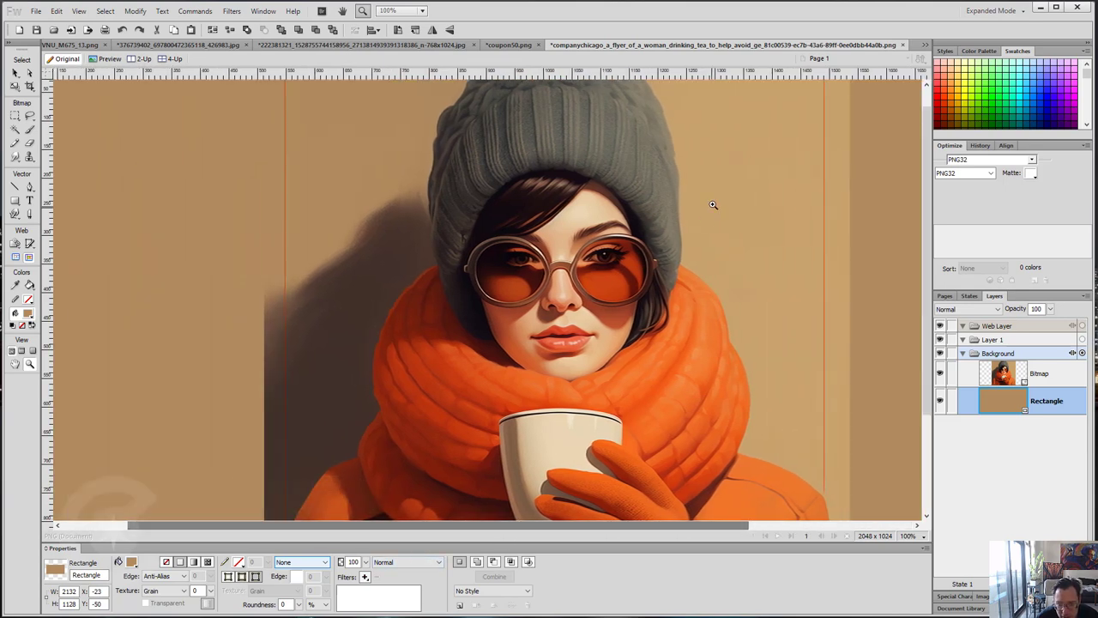
scroll("down", 3)
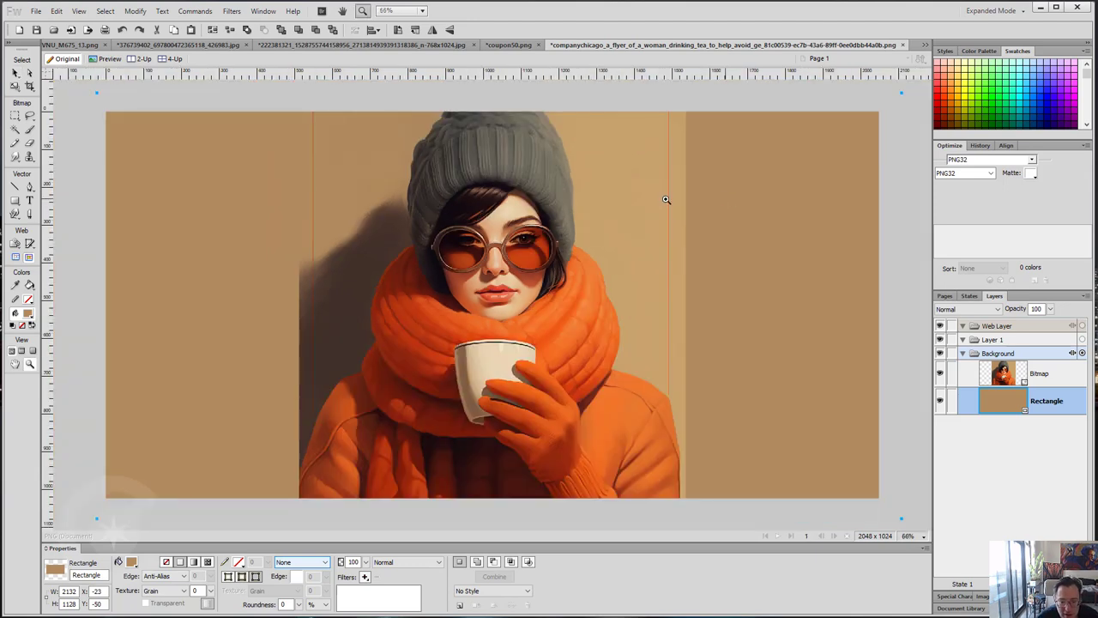
mouse_move(324, 227)
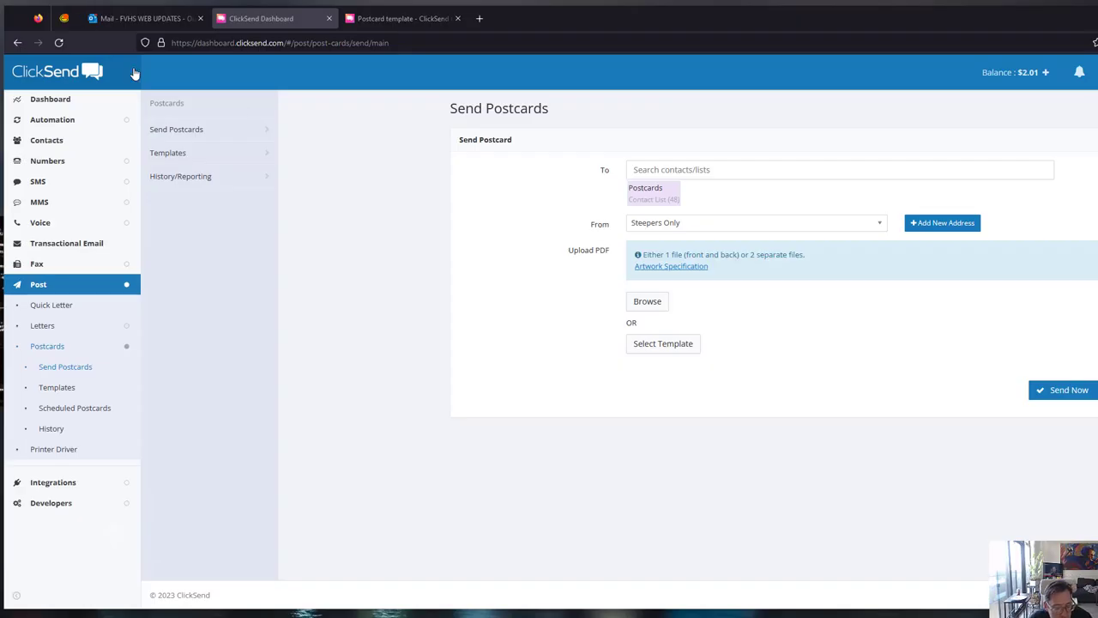
mouse_move(158, 65)
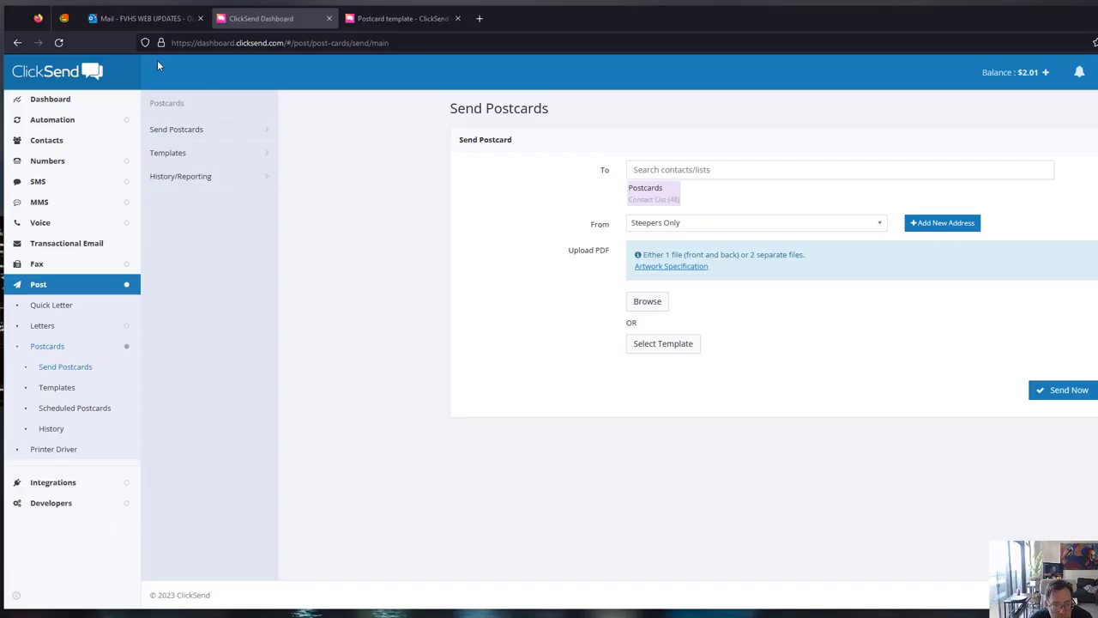
mouse_move(661, 274)
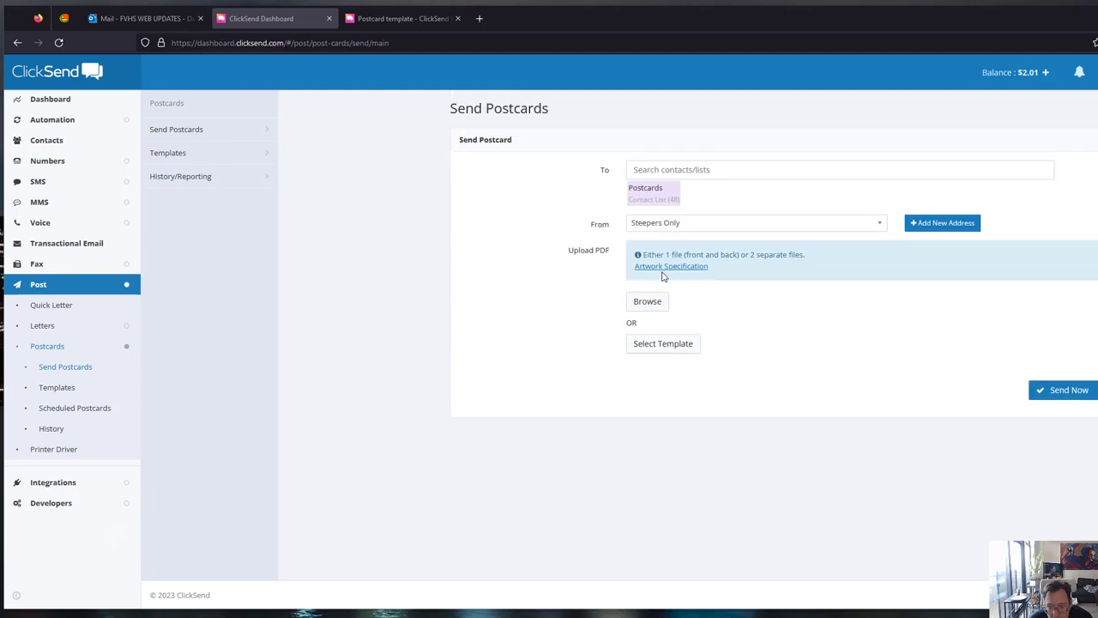
left_click(670, 266)
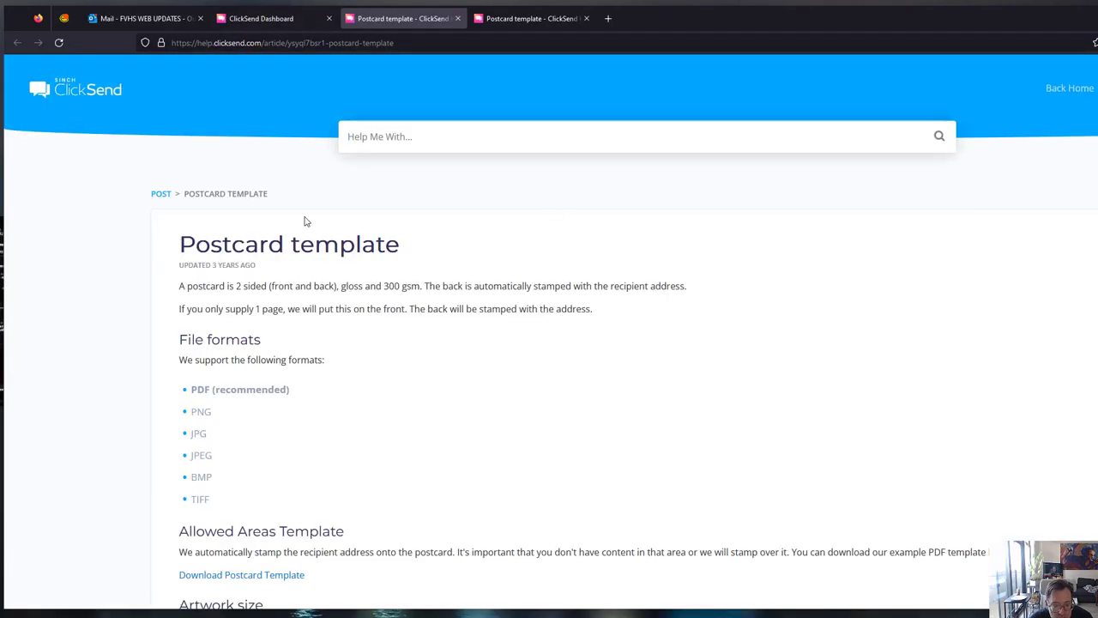
scroll("down", 3)
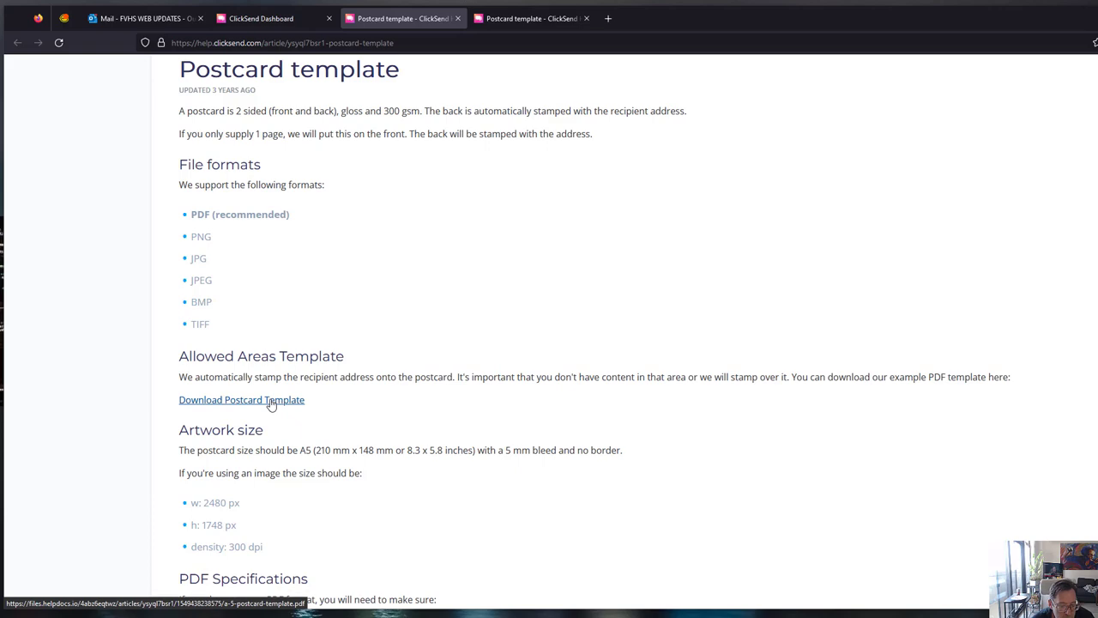
mouse_move(241, 404)
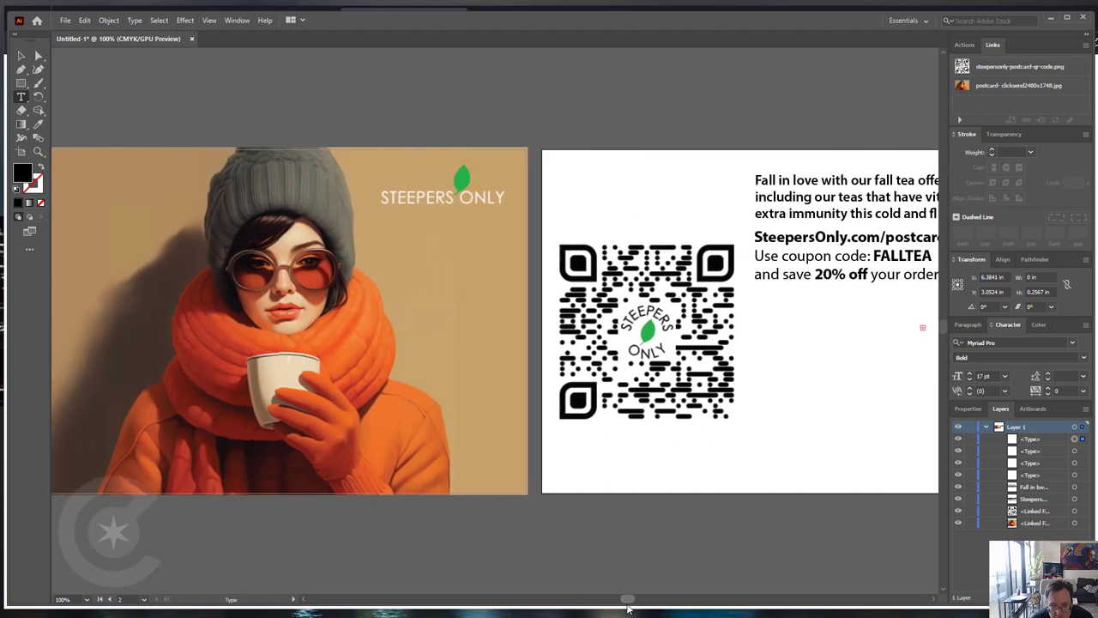
Convert the back offer text frames to outlines, then select all and deselect to check
scroll("left", 3)
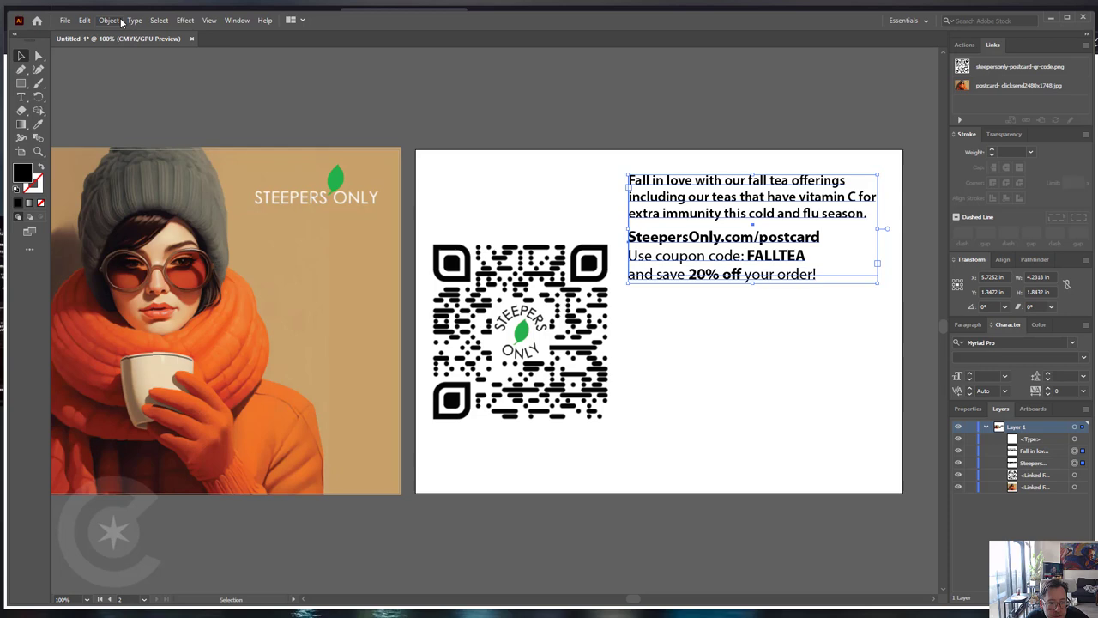
left_click(134, 20)
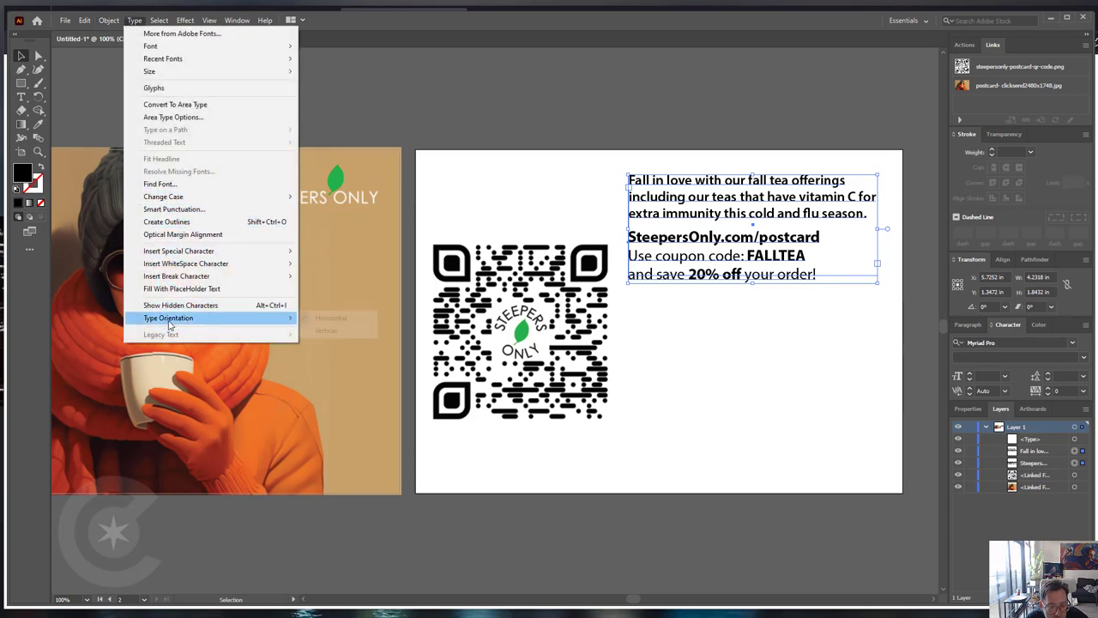
mouse_move(171, 209)
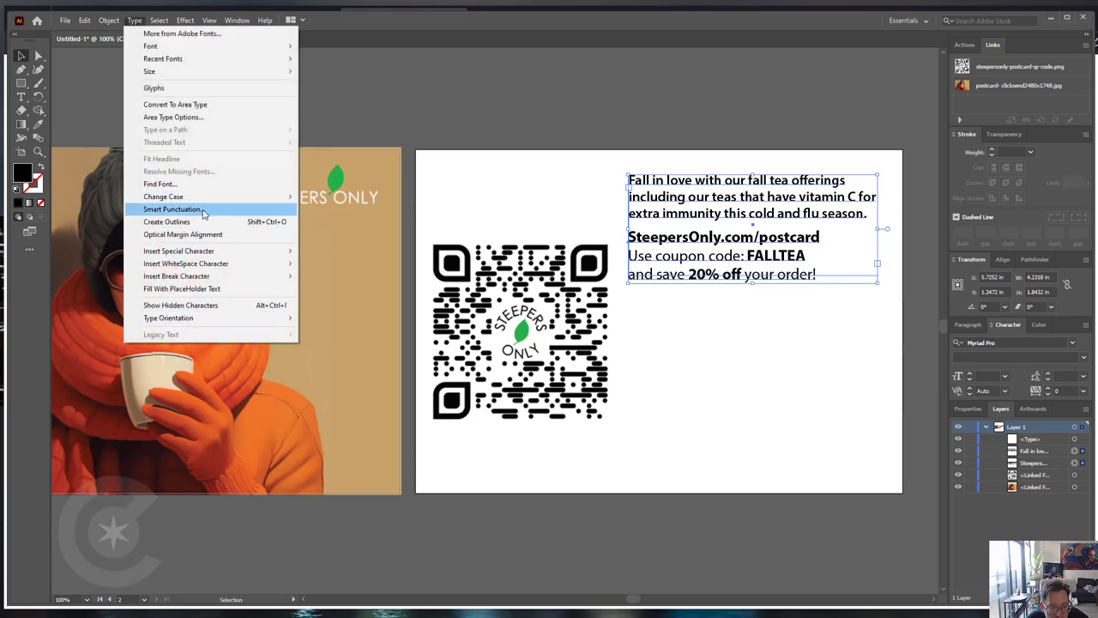
left_click(166, 221)
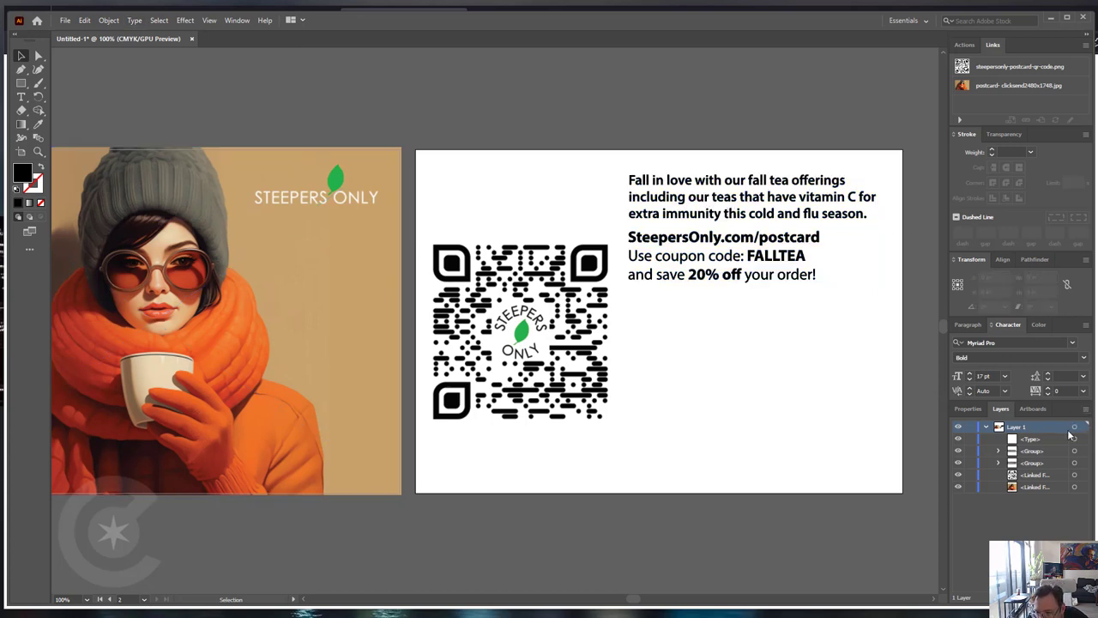
right_click(1016, 426)
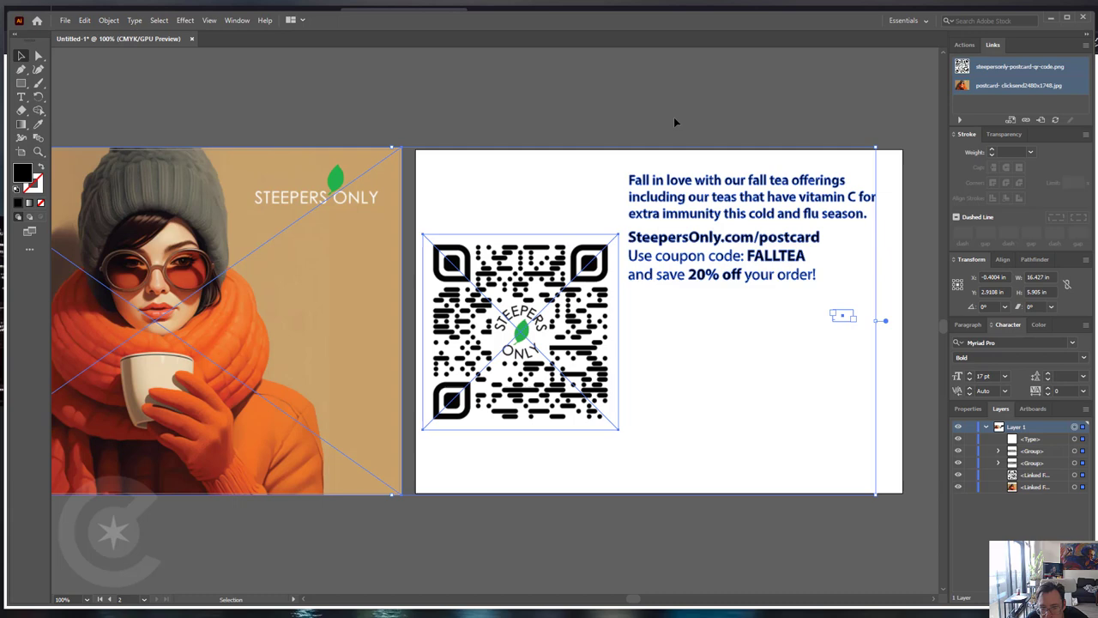
left_click(654, 108)
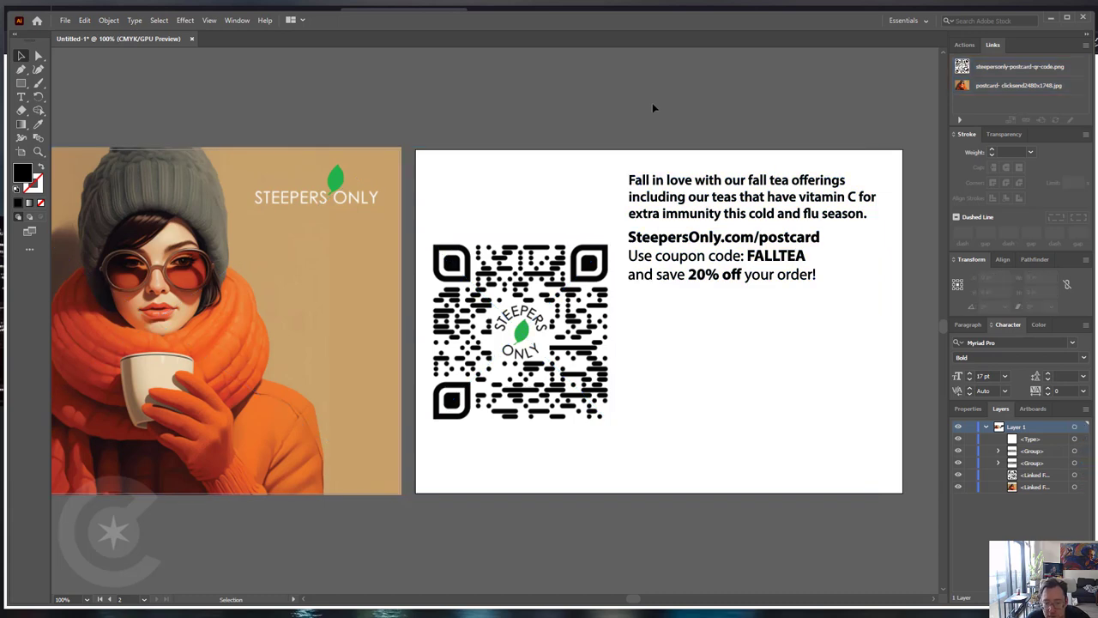
left_click(65, 20)
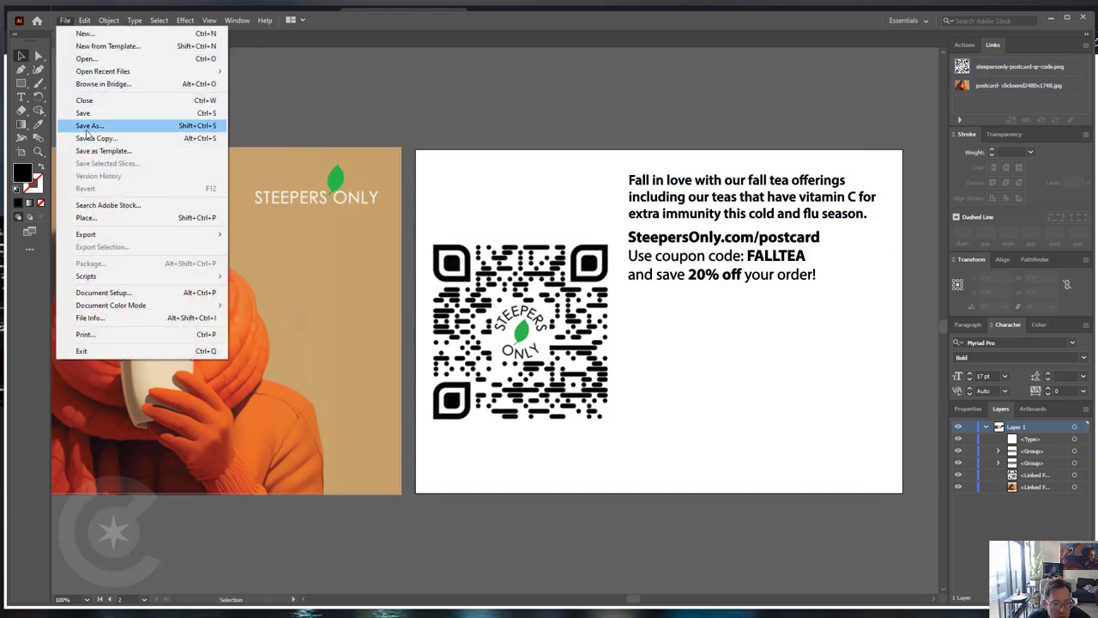
mouse_move(137, 246)
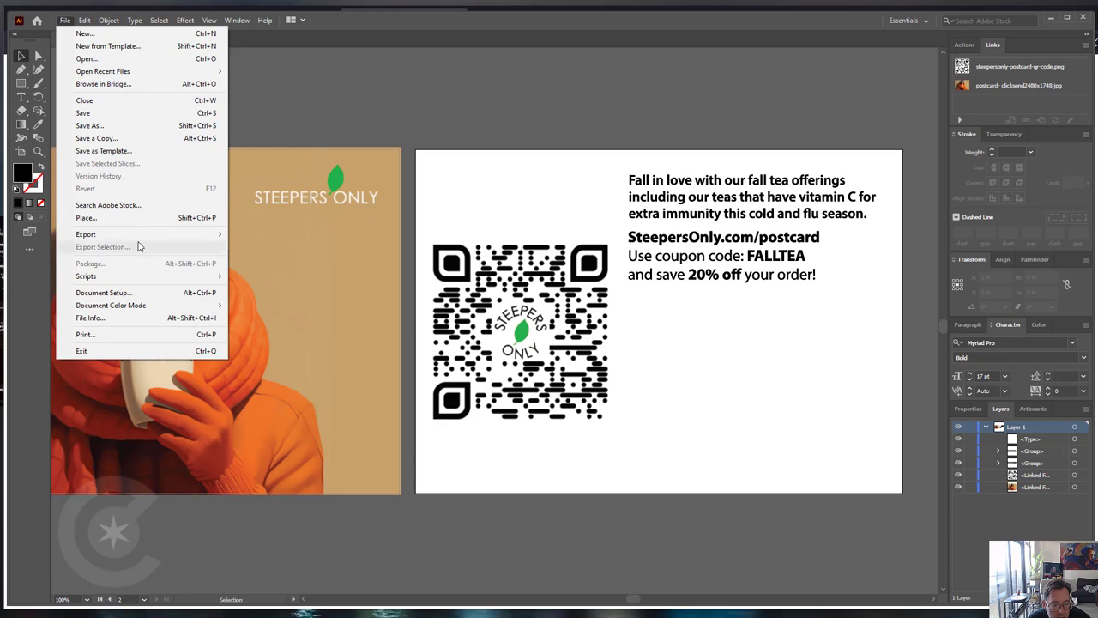
Save a copy of the postcard as a PDF/X-1a file, accepting the editing-capabilities warning
left_click(85, 217)
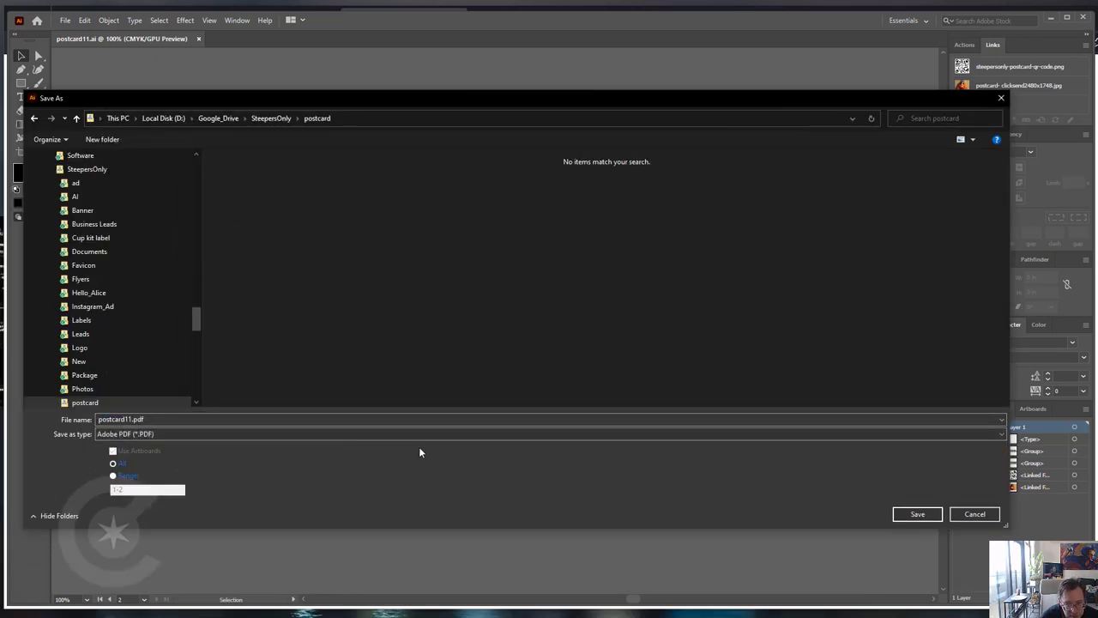
left_click(917, 513)
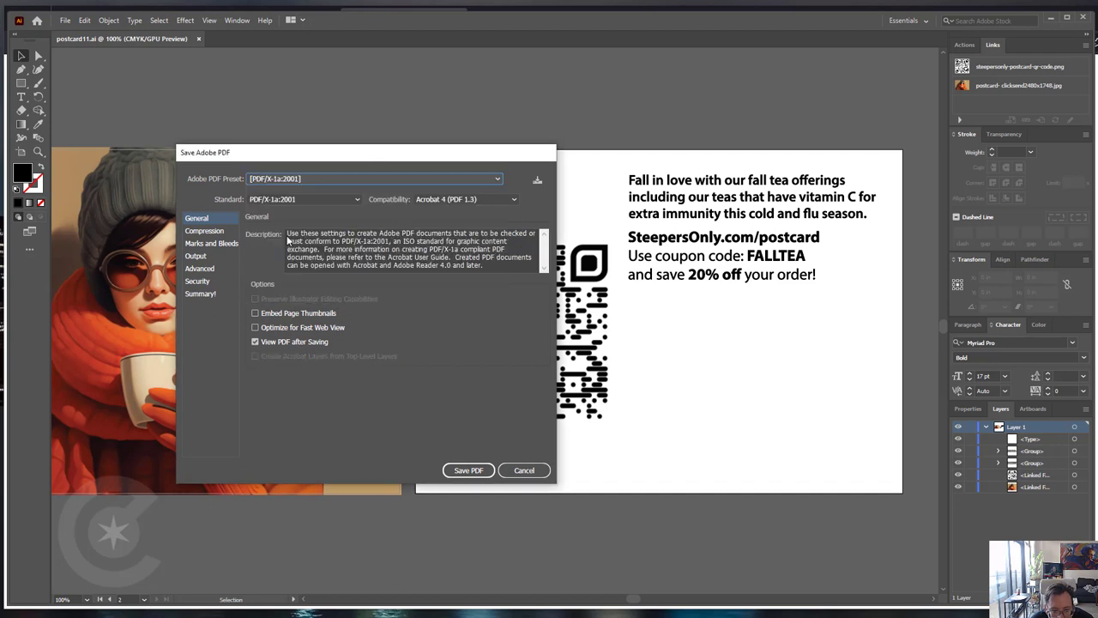
mouse_move(444, 234)
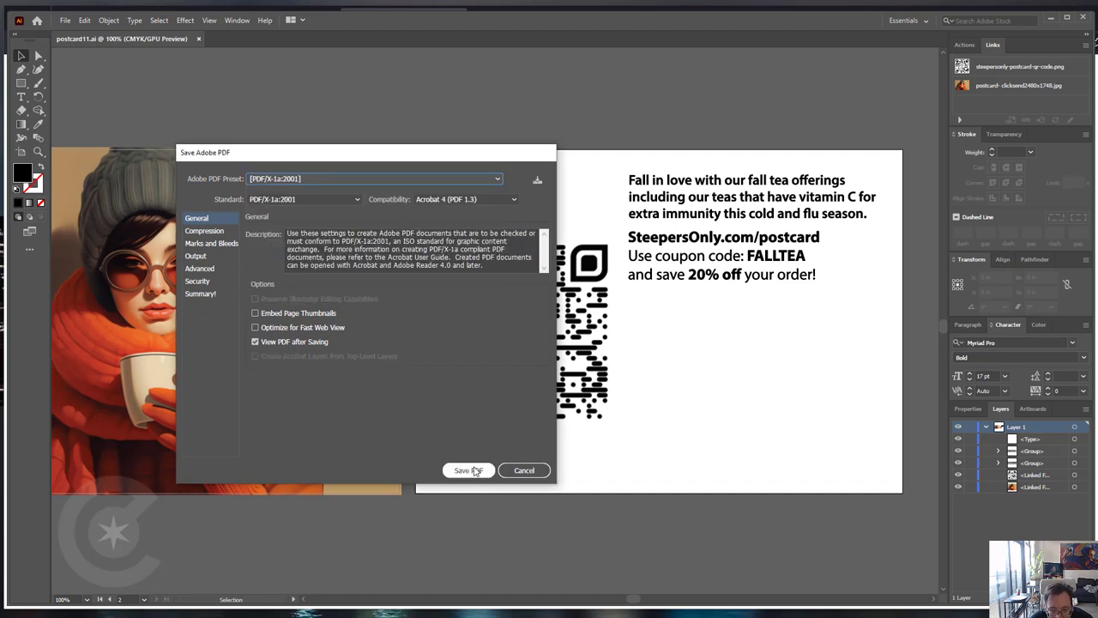
left_click(468, 470)
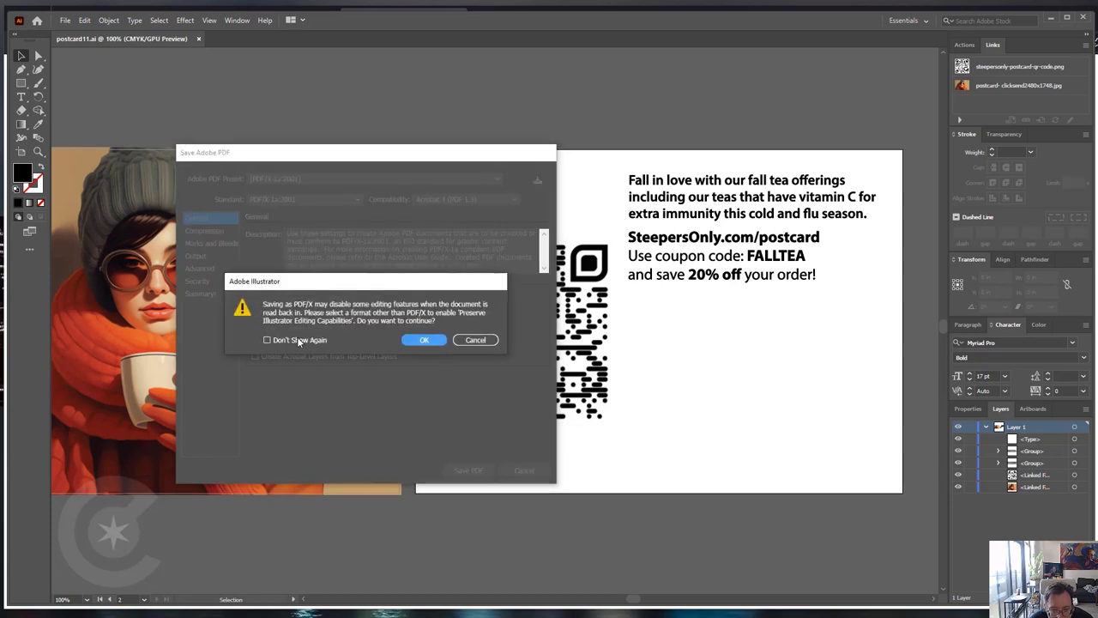
left_click(424, 340)
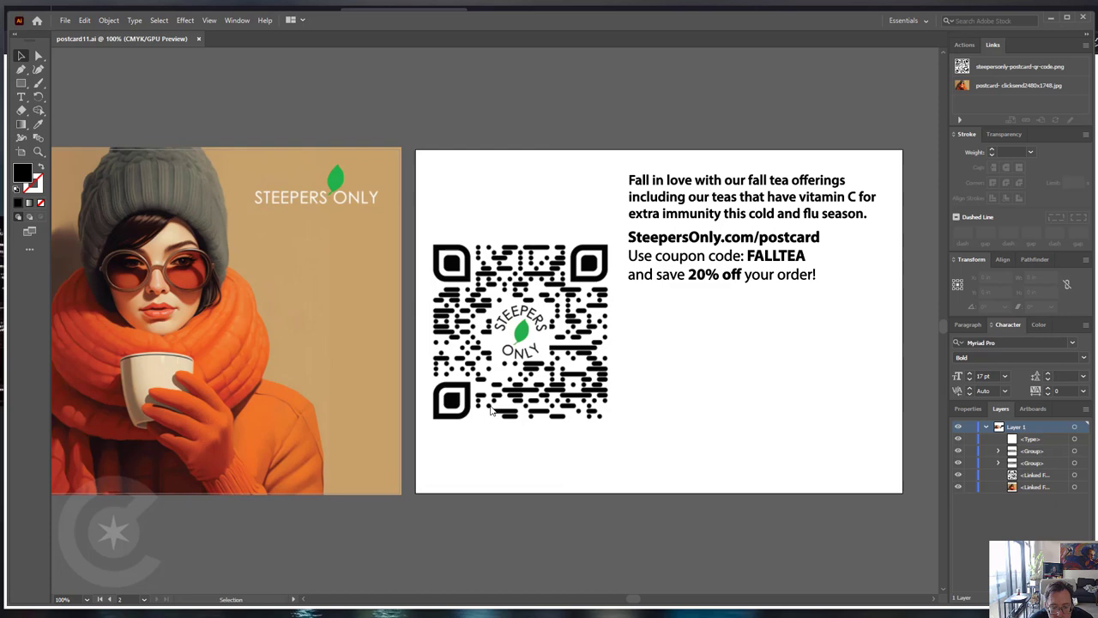
left_click(520, 330)
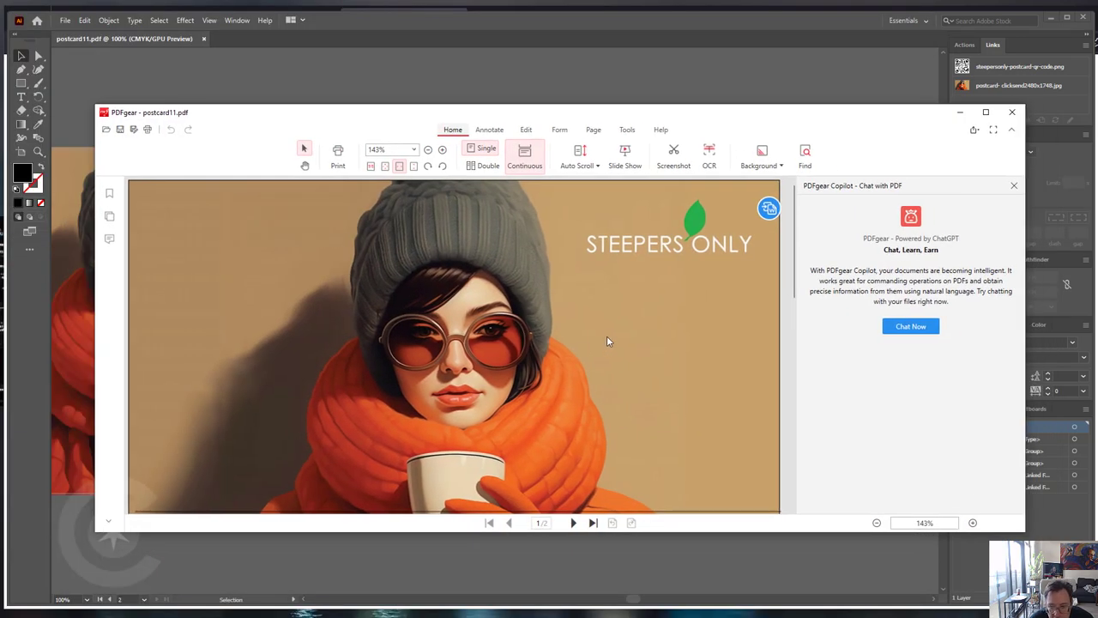
mouse_move(568, 186)
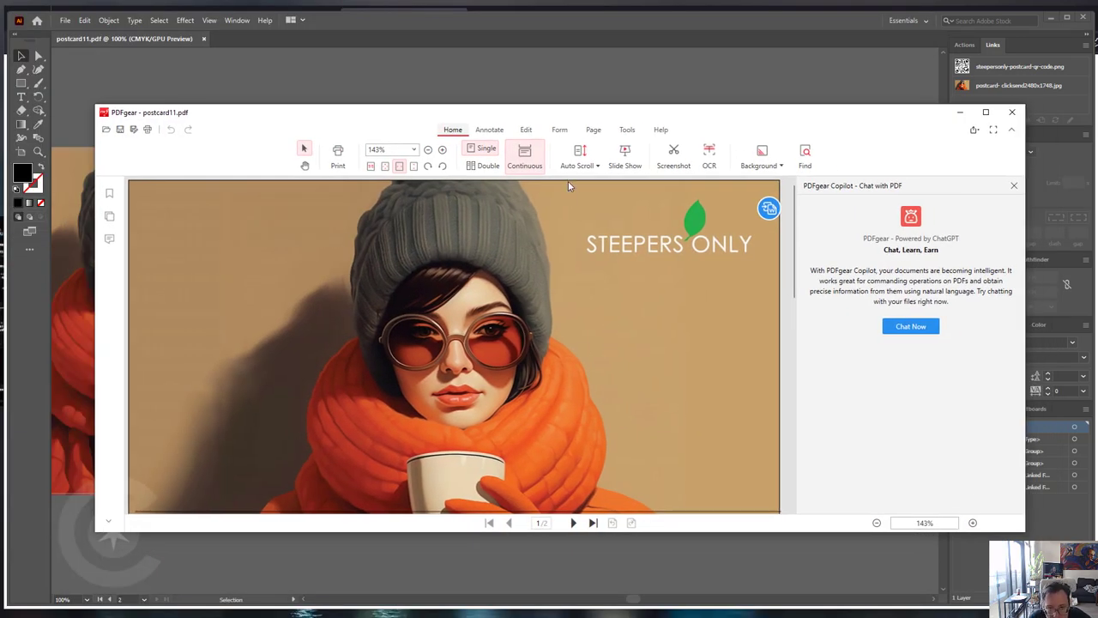
mouse_move(409, 277)
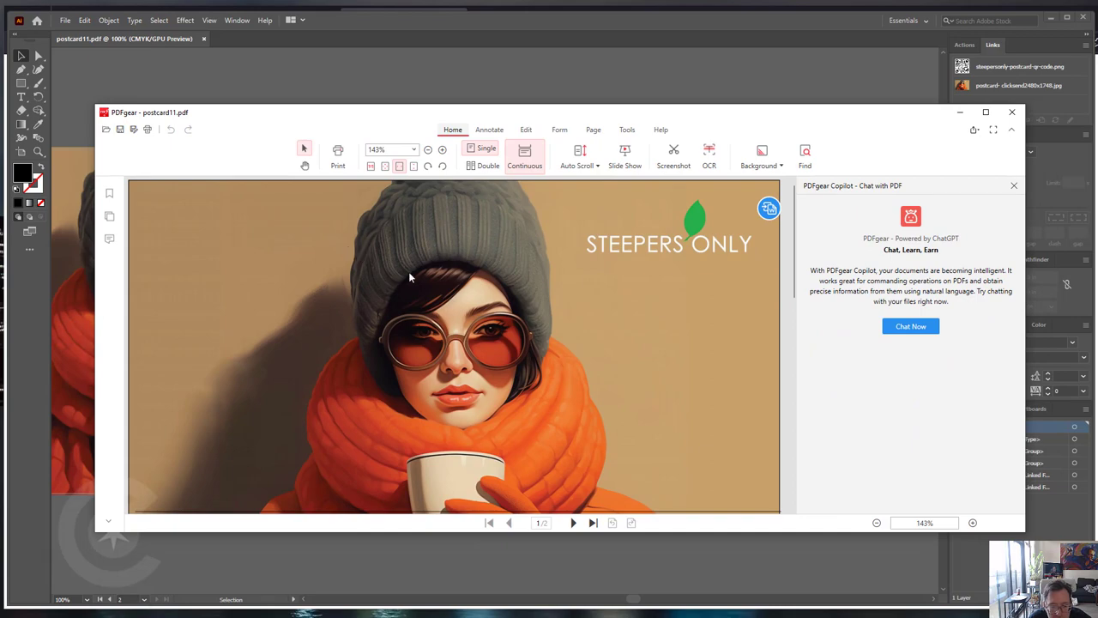
scroll("down", 3)
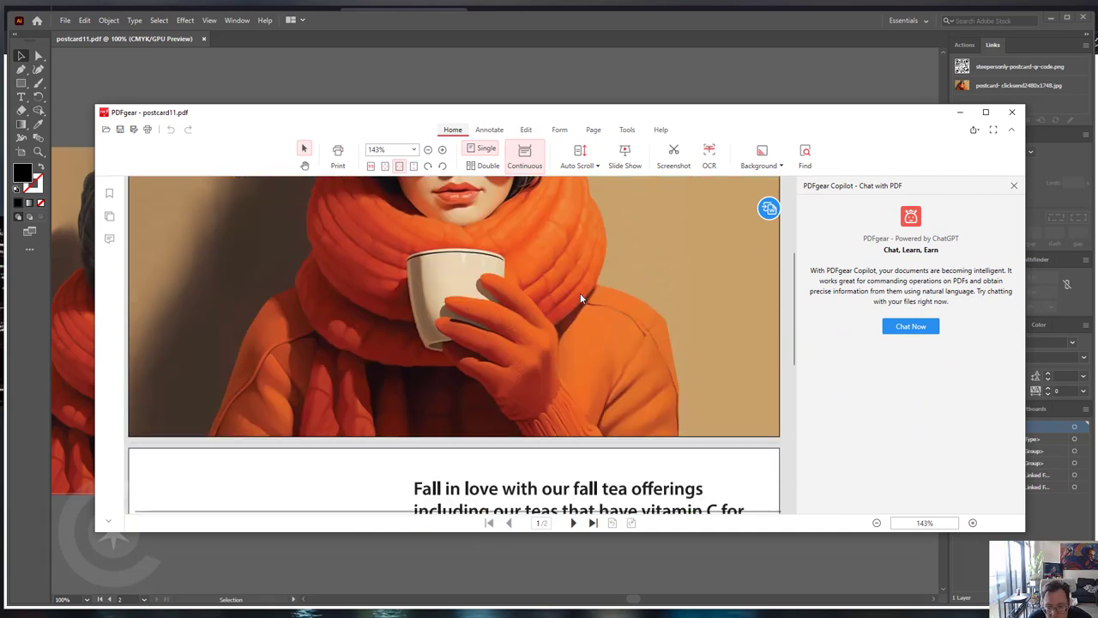
scroll("down", 3)
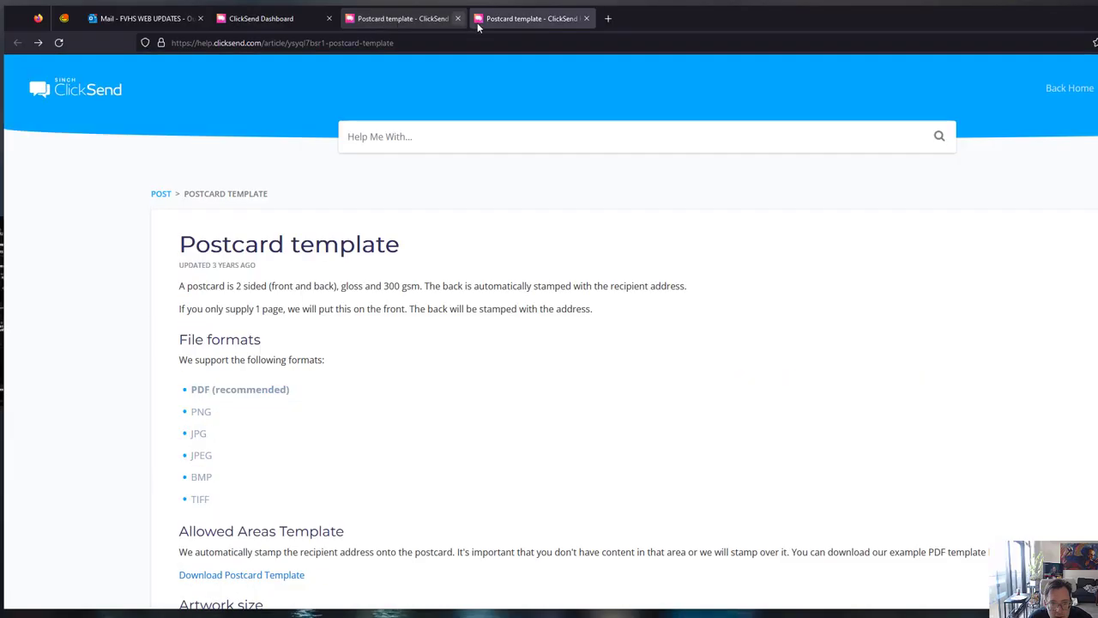
Close the help tabs and address the postcard to the Test Postcard contact list
left_click(587, 18)
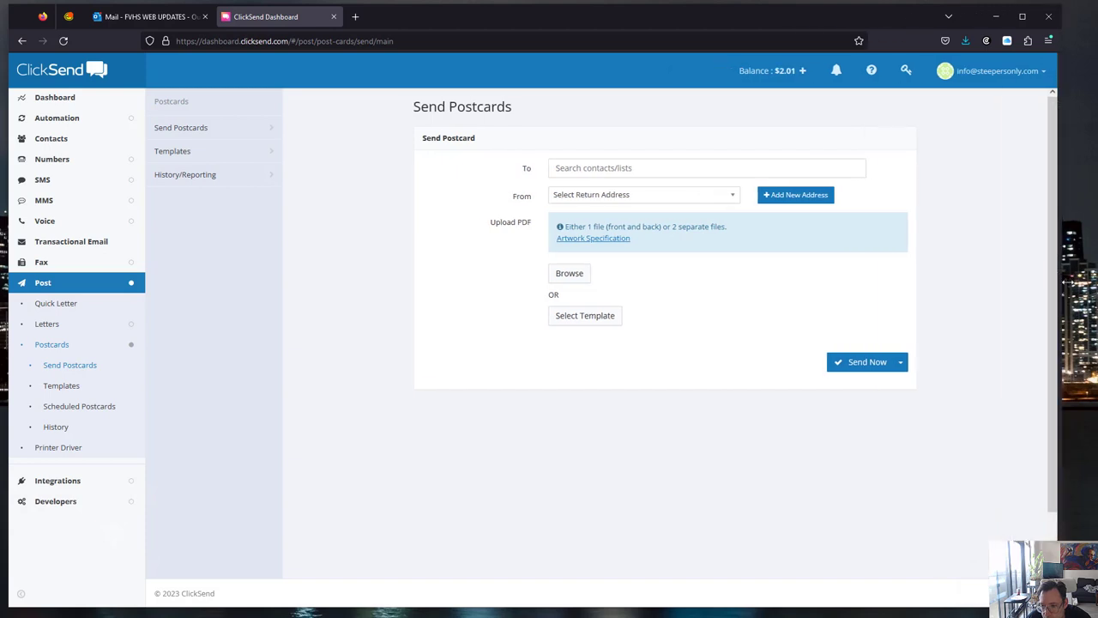
left_click(720, 167)
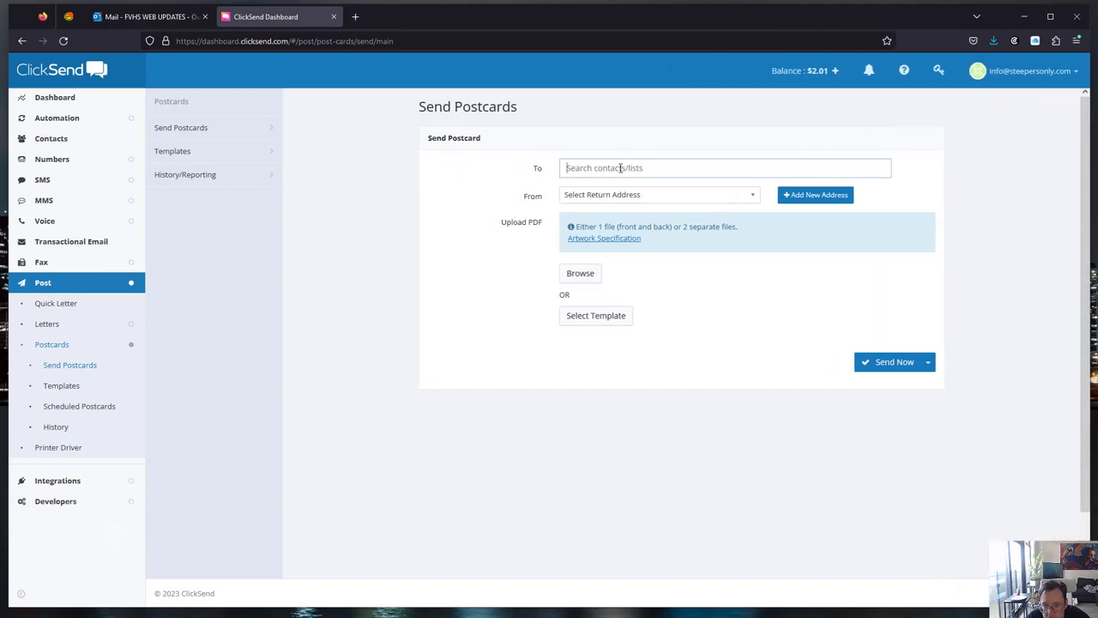
type("test")
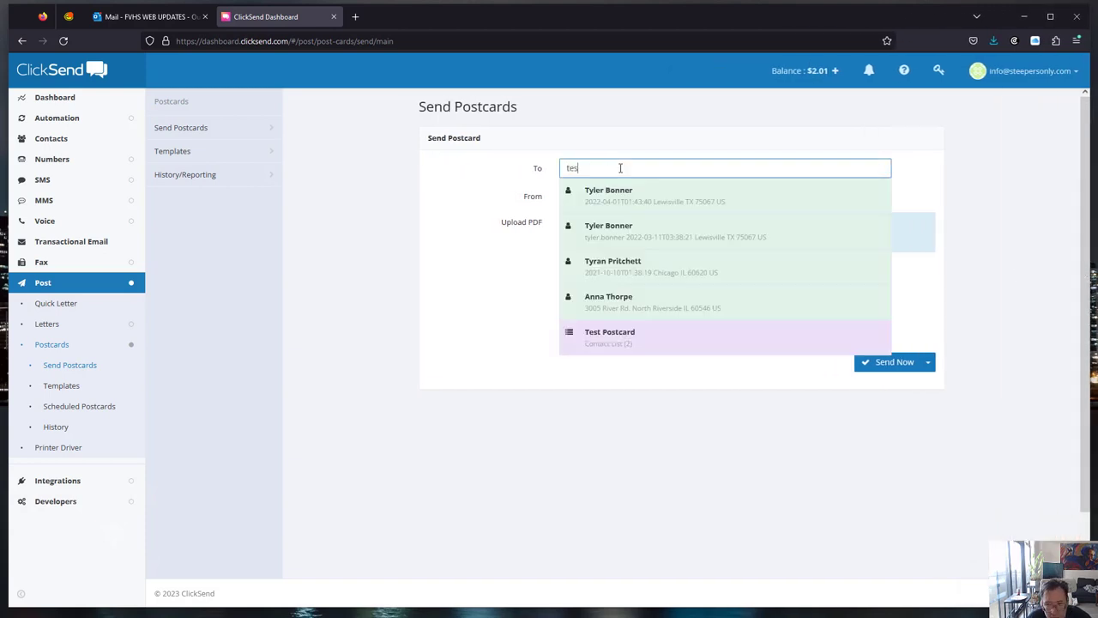
left_click(609, 337)
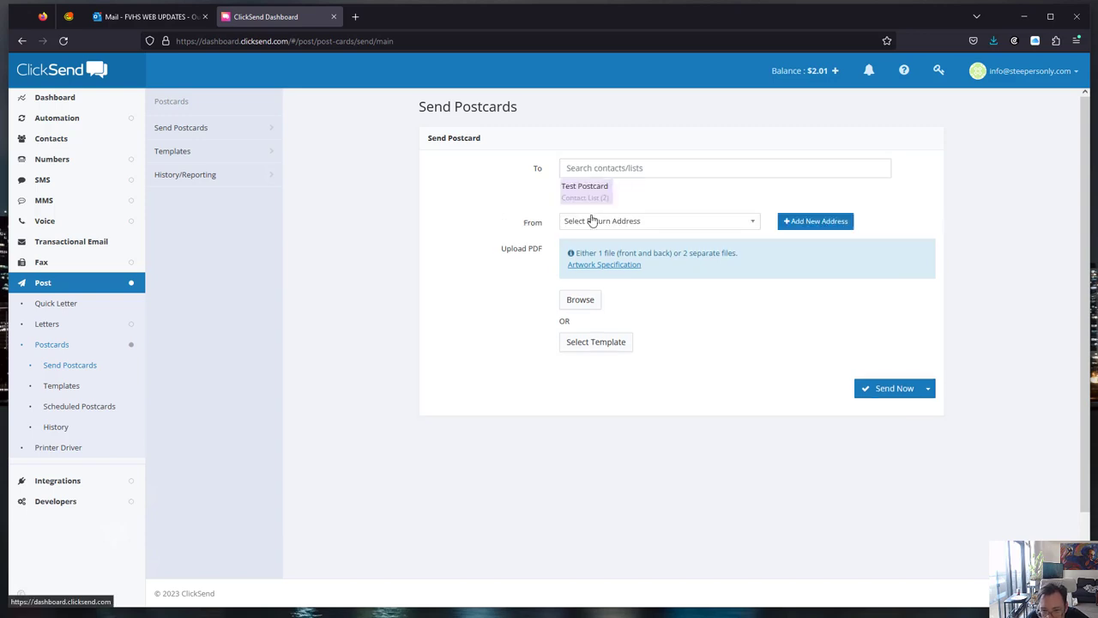
Set Steepers Only as the return address and start the PDF file upload
left_click(656, 220)
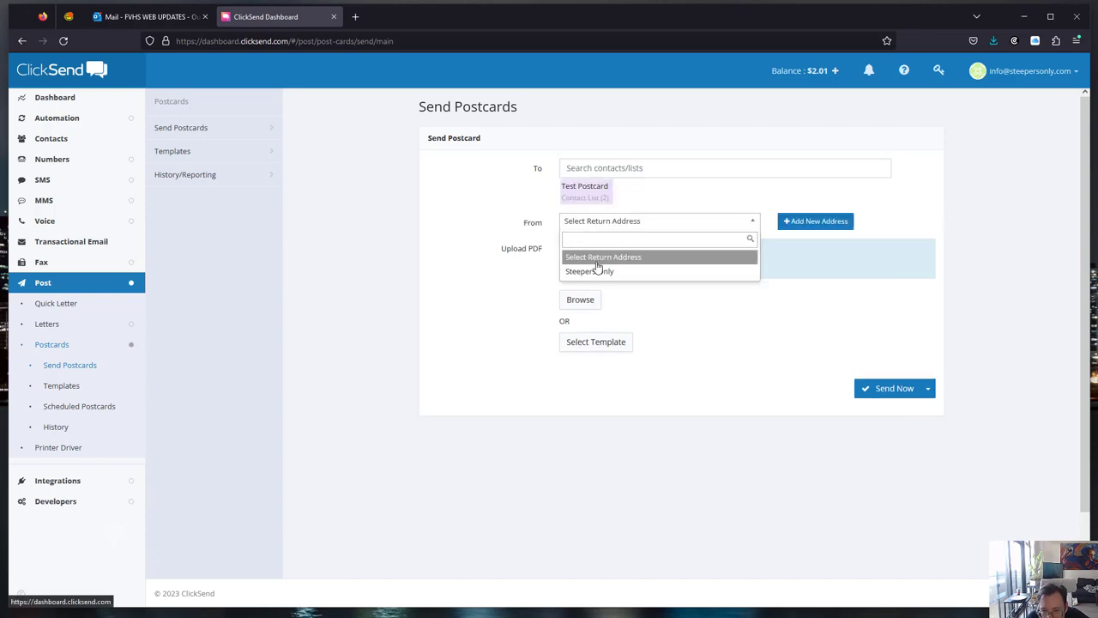
left_click(589, 271)
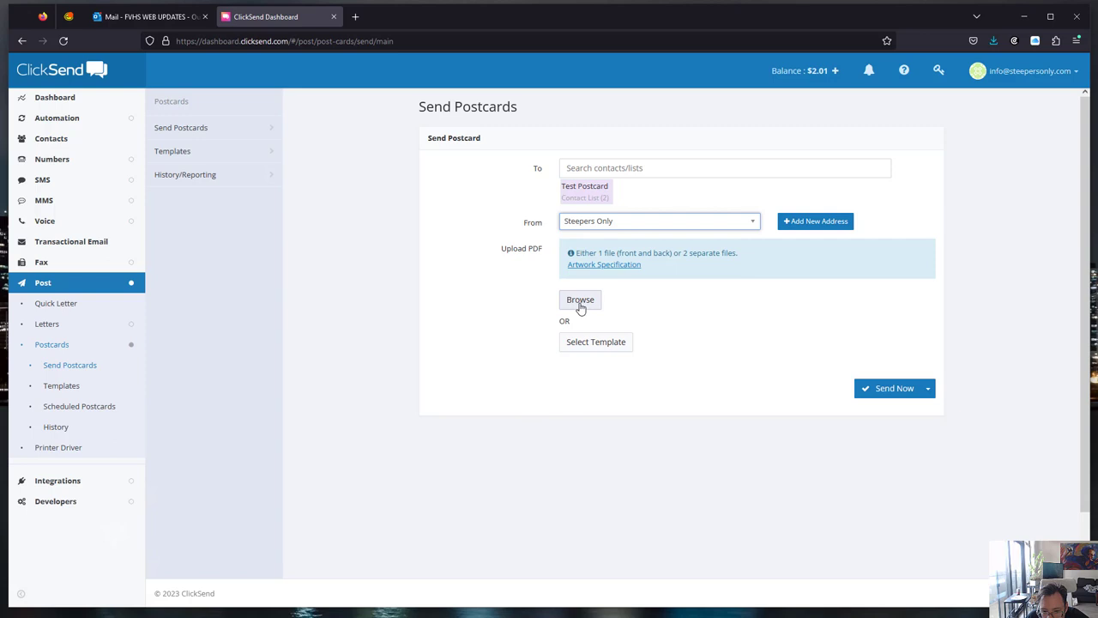
left_click(580, 299)
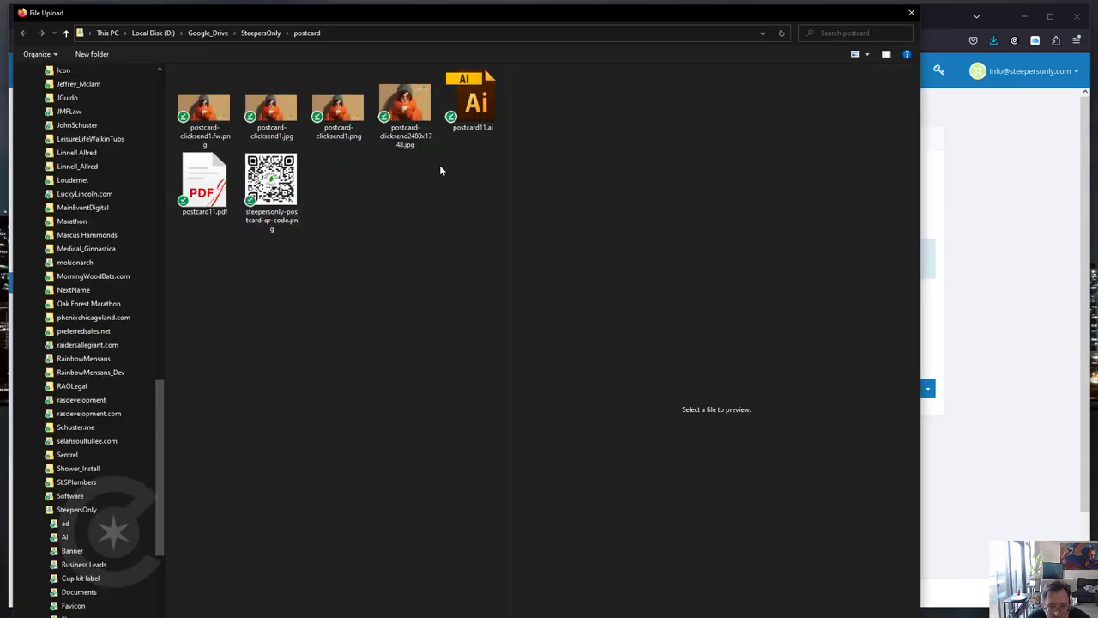
mouse_move(205, 180)
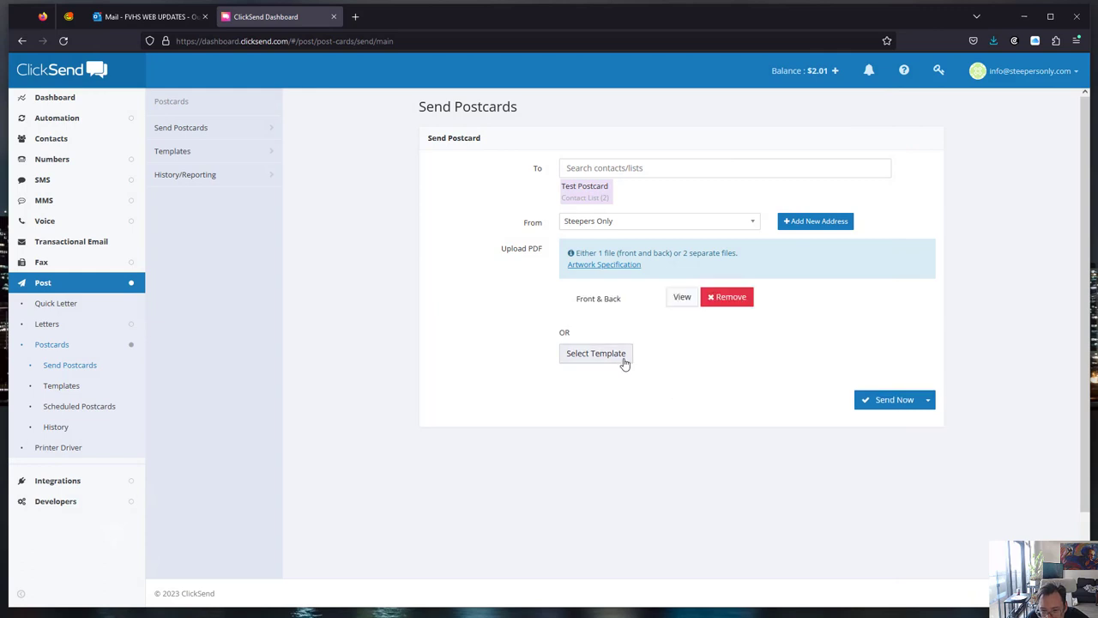
mouse_move(794, 383)
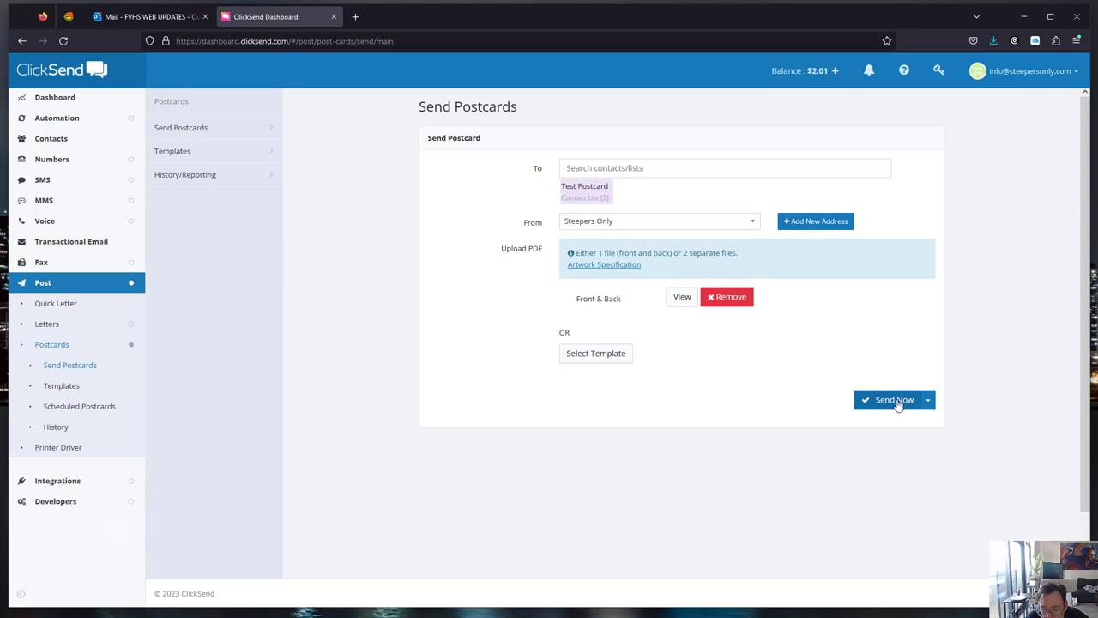
Send the postcard now and confirm delivery to the two recipients
left_click(892, 399)
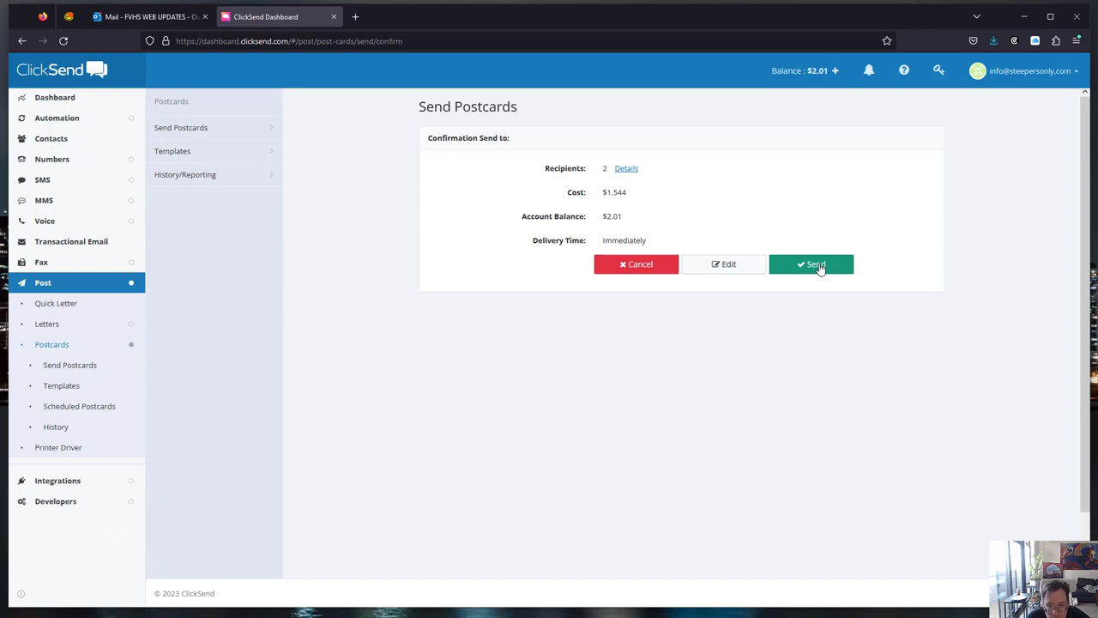
left_click(810, 264)
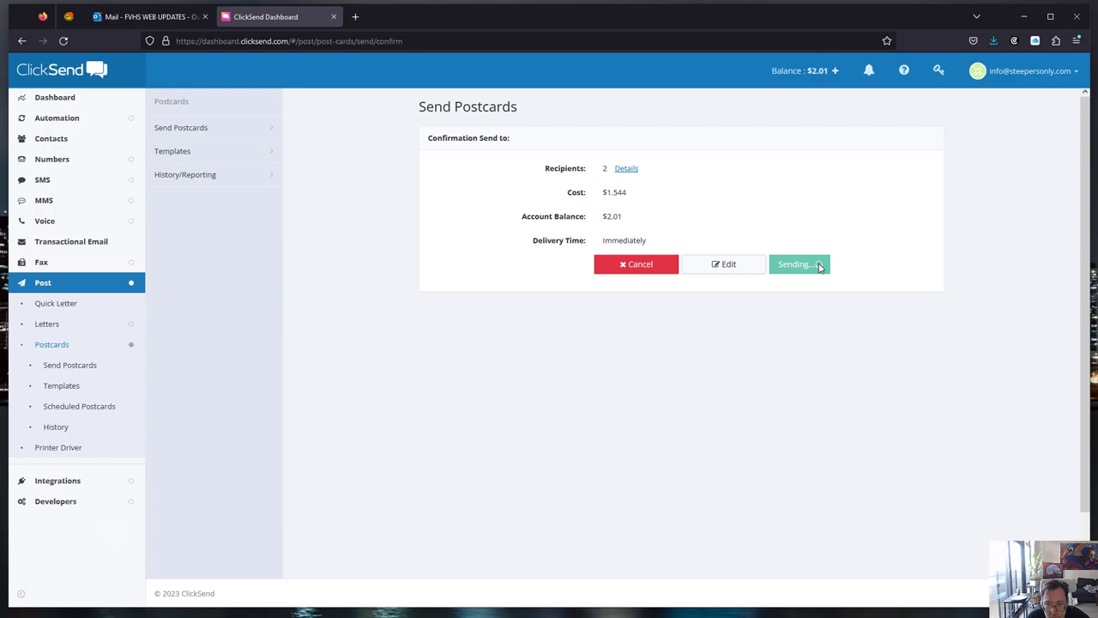
left_click(798, 263)
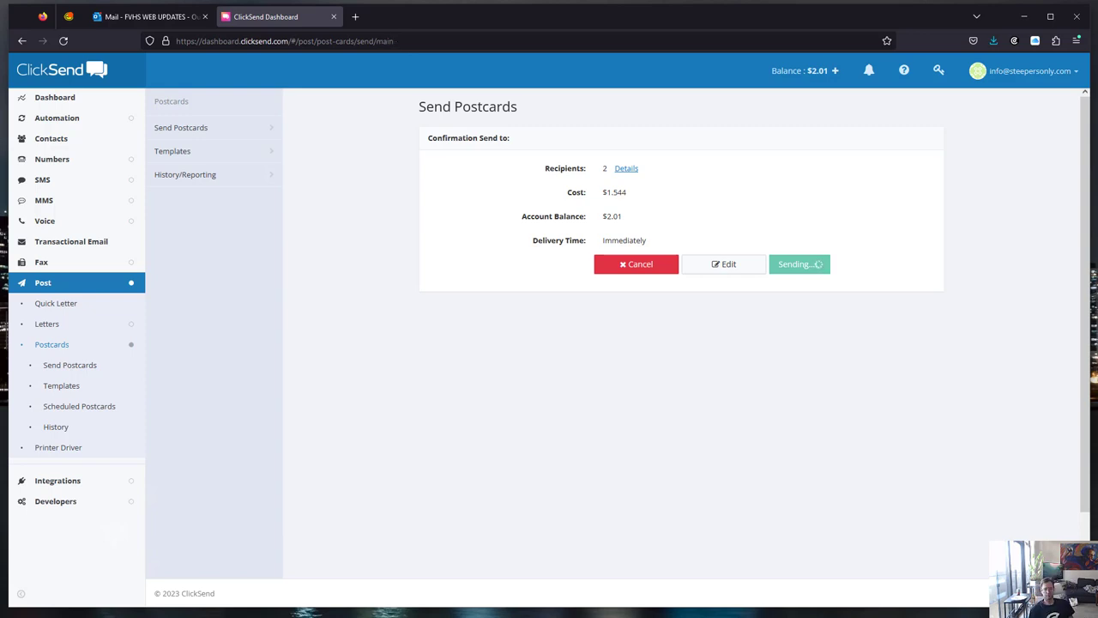
left_click(799, 263)
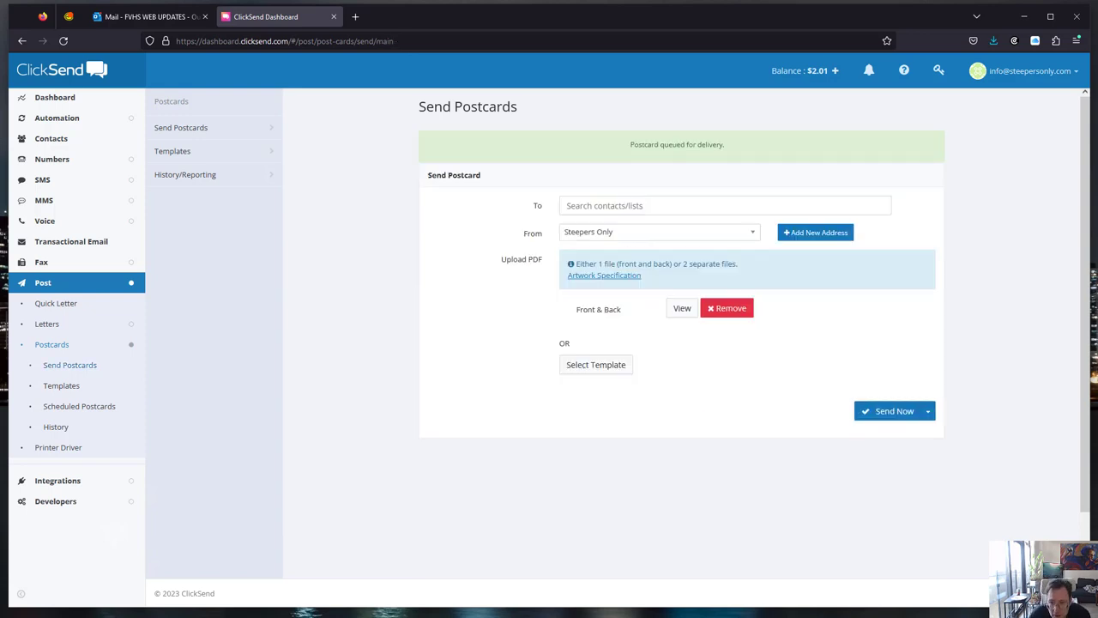